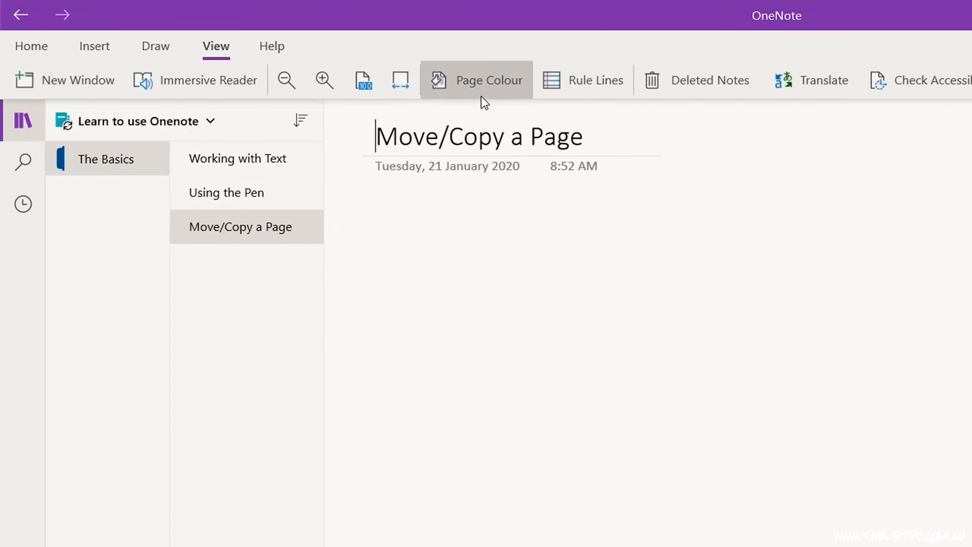
Restore the deleted page 'Delete a Page' from Deleted Notes via Restore To.
left_click(709, 78)
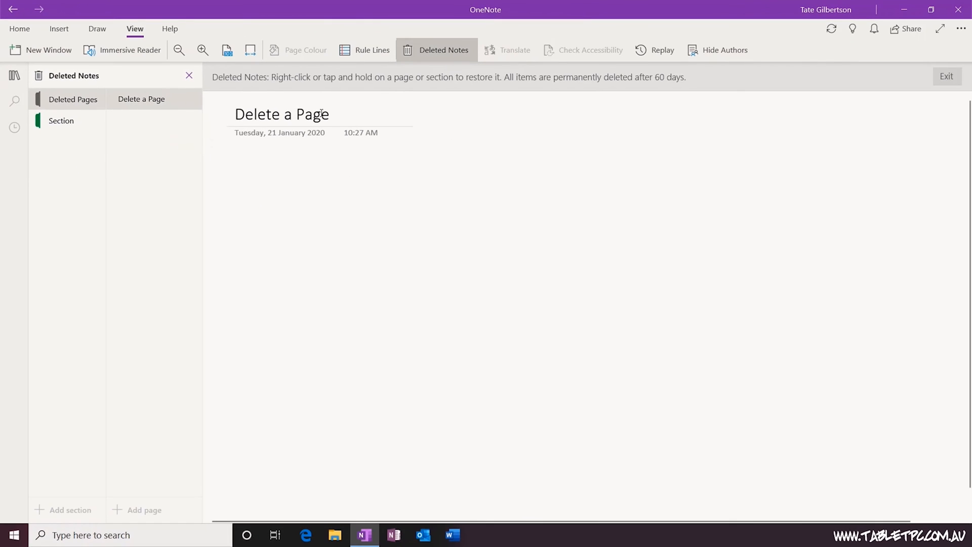
right_click(141, 98)
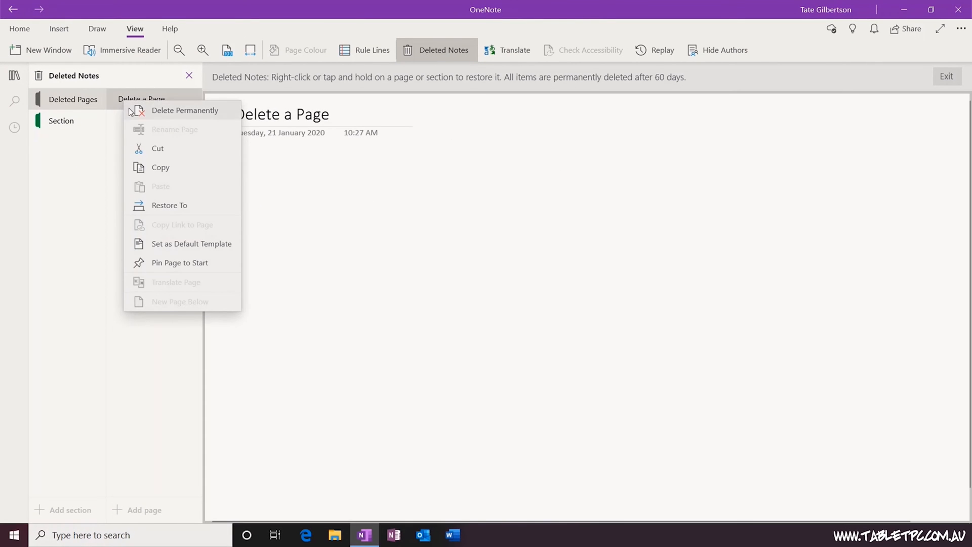
left_click(169, 206)
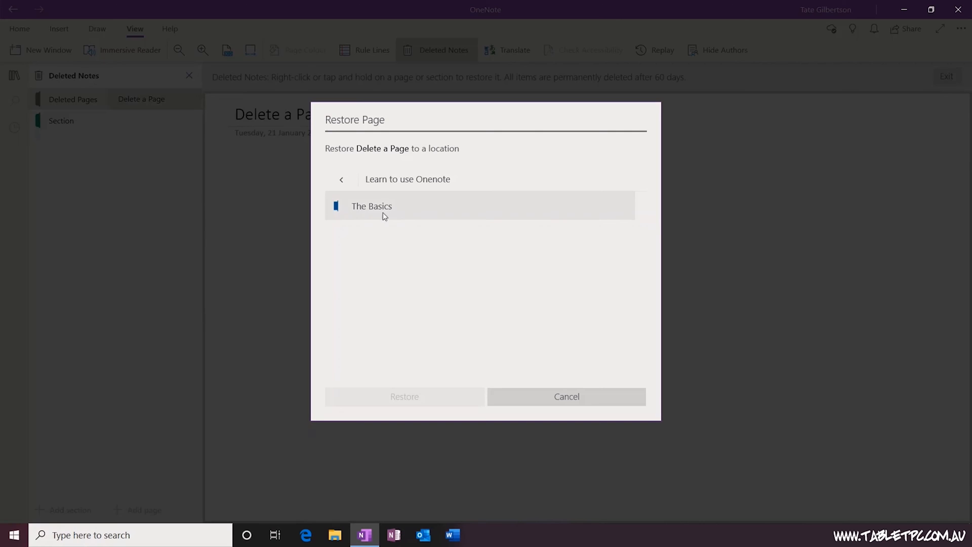